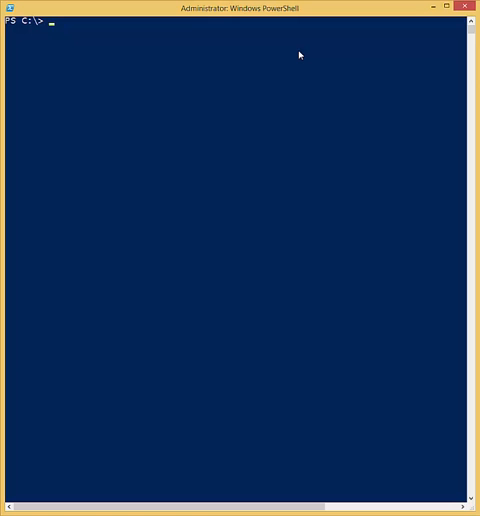
# Attempt to assign "a" to the read-only $host variable and see the error.
pyautogui.write('$shot')
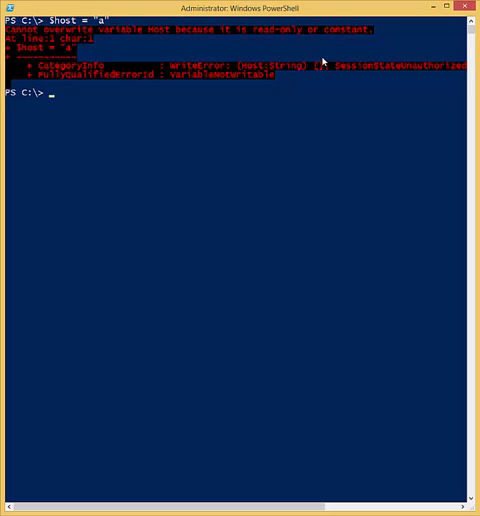
pyautogui.moveTo(276, 128)
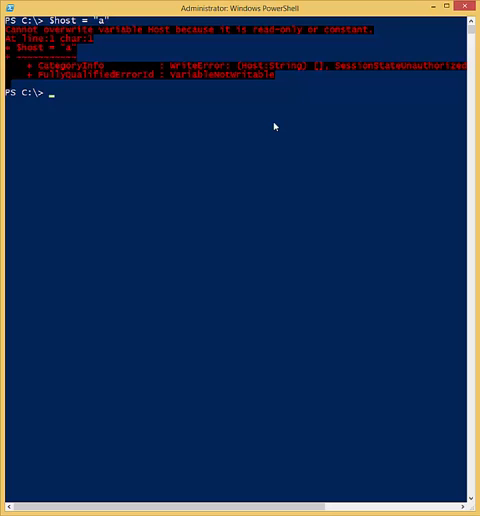
# Assign the number 30 to $test, removing the stray quote before the value.
pyautogui.write('S')
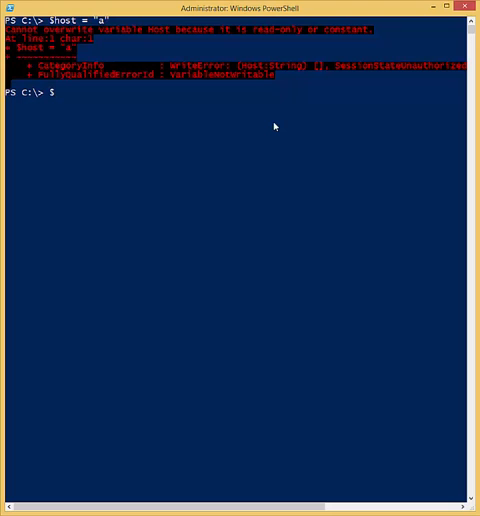
pyautogui.write('test')
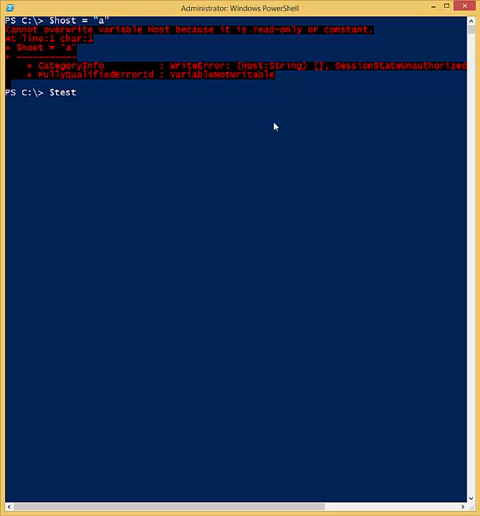
pyautogui.write('= "')
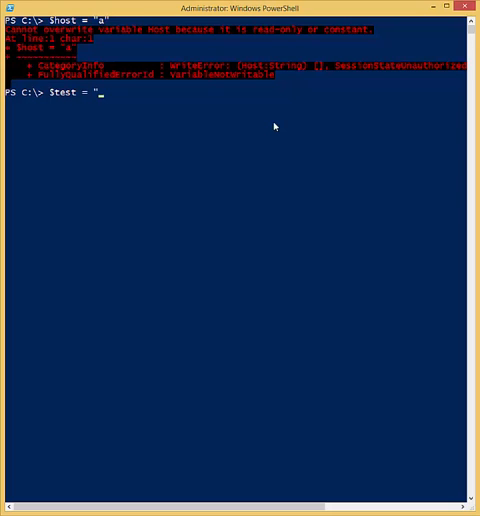
pyautogui.press('Backspace')
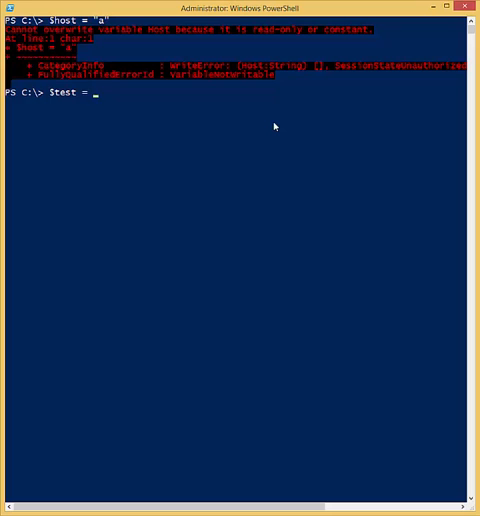
pyautogui.write('30')
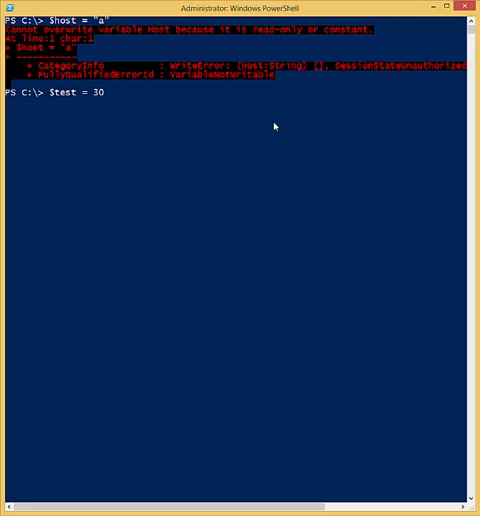
pyautogui.write(';')
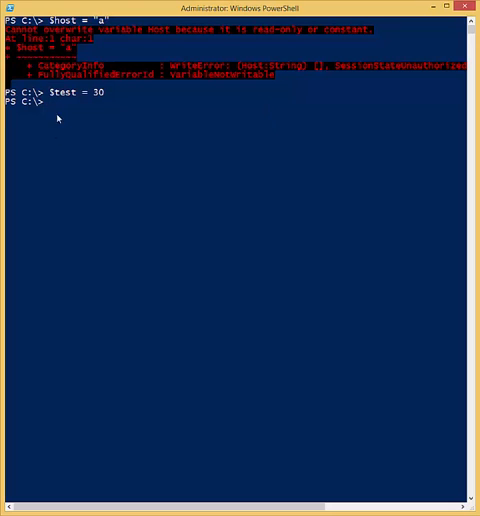
pyautogui.moveTo(82, 104)
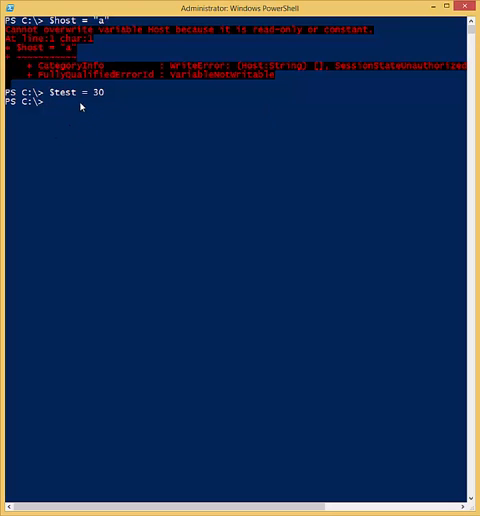
pyautogui.moveTo(158, 182)
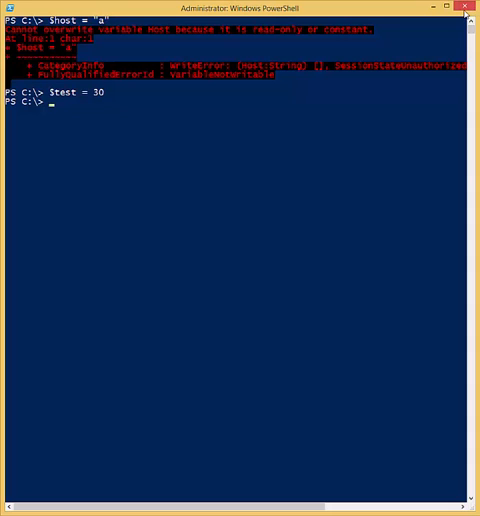
pyautogui.moveTo(90, 108)
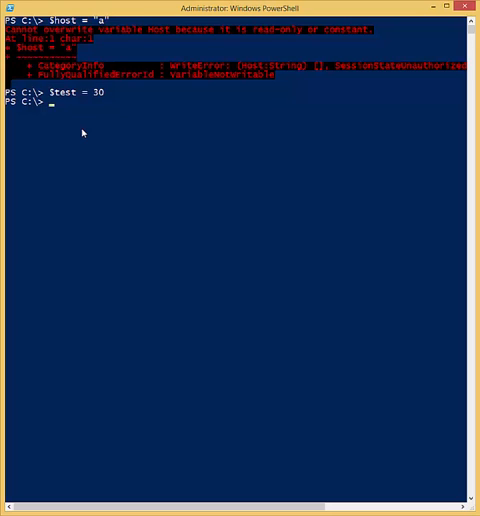
# Assign the string "My name is ABC" to $test and echo it back.
pyautogui.write('$')
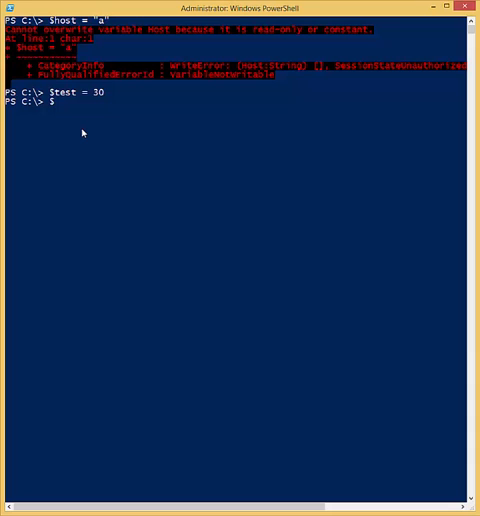
pyautogui.write('test')
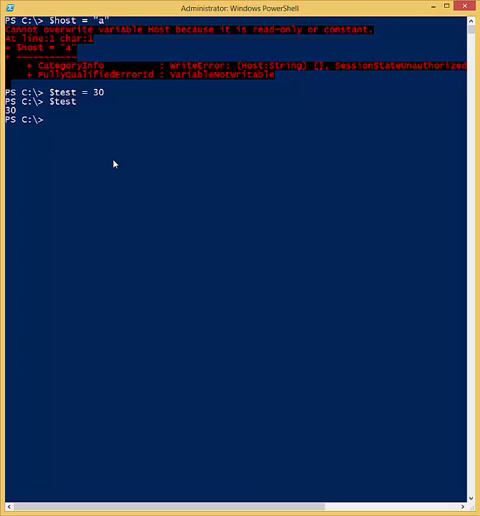
pyautogui.write('$test = "')
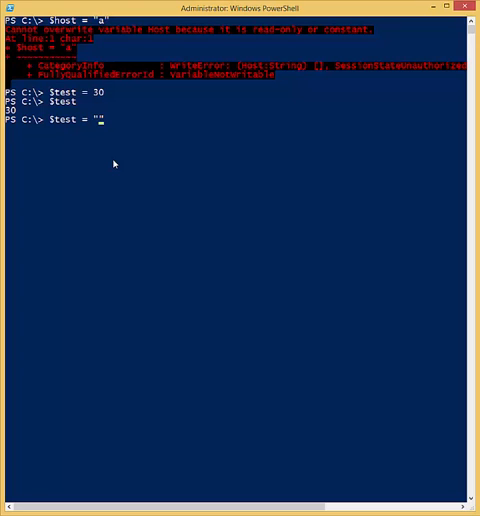
pyautogui.write('My "')
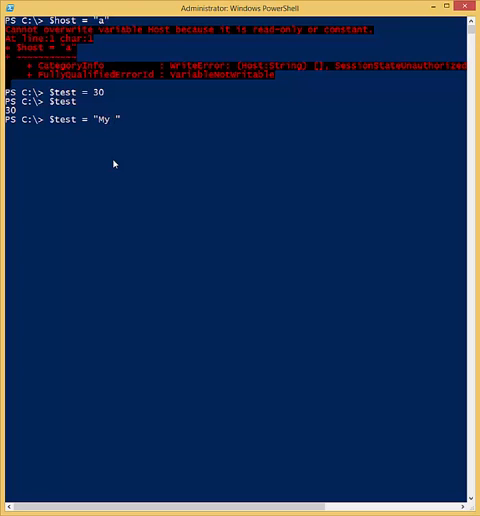
pyautogui.write('name is Joh')
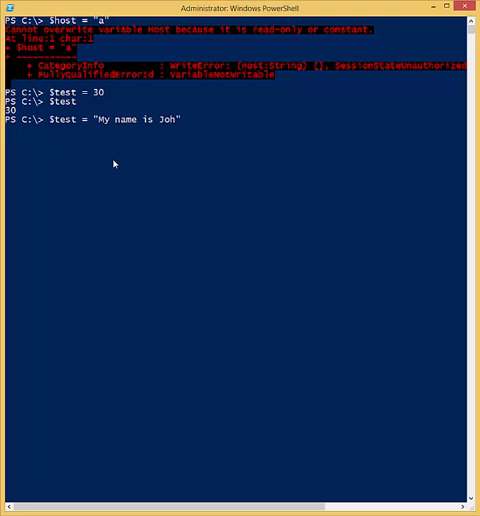
pyautogui.press('BackSpace')
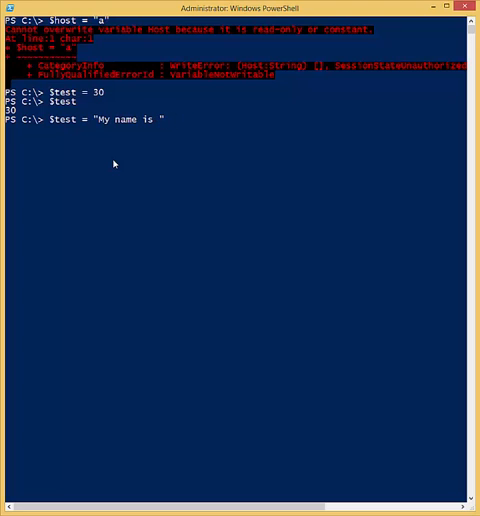
pyautogui.write('ABC')
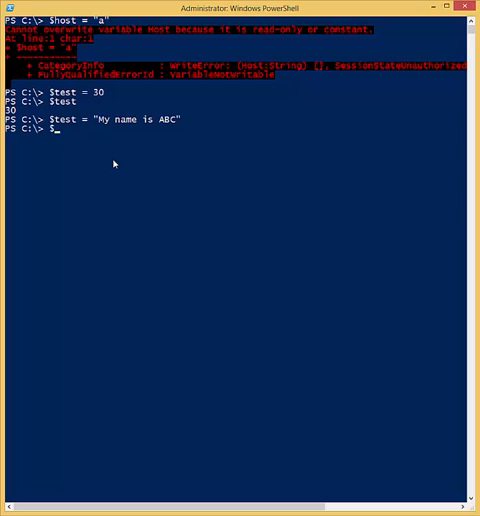
pyautogui.write('$test')
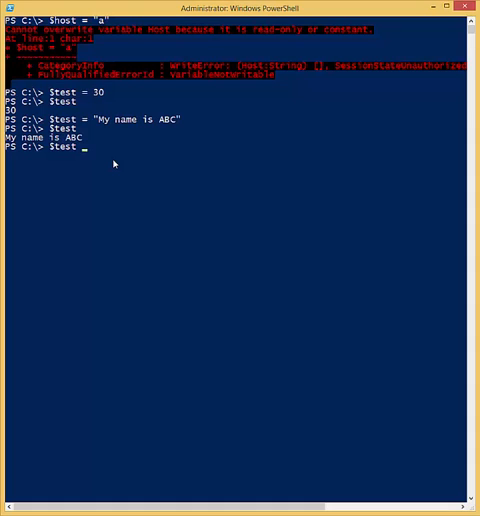
# Try $test 1 = 12, which errors, then assign 12 to $test_1 instead.
pyautogui.write('1 = 12')
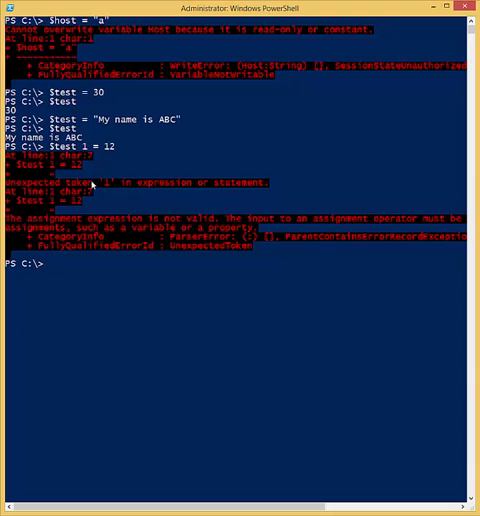
pyautogui.write('$test 1 = 12')
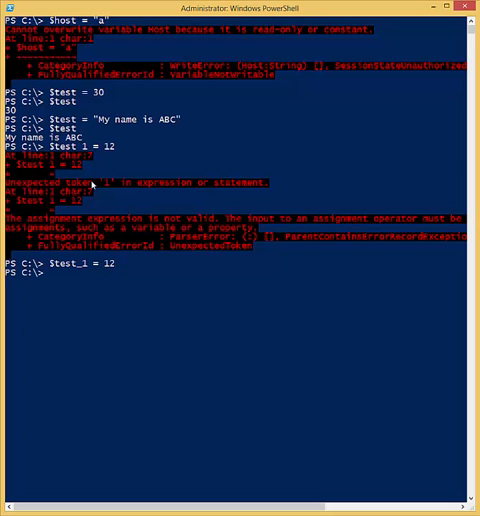
pyautogui.write('$test_1')
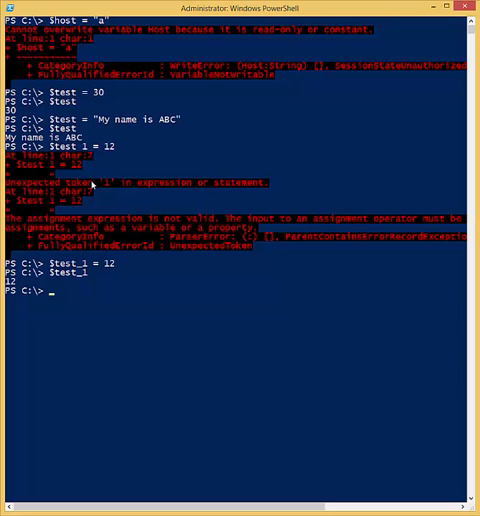
# Assign 12 to the spaced name ${test 1} using braces and display its value.
pyautogui.write('$')
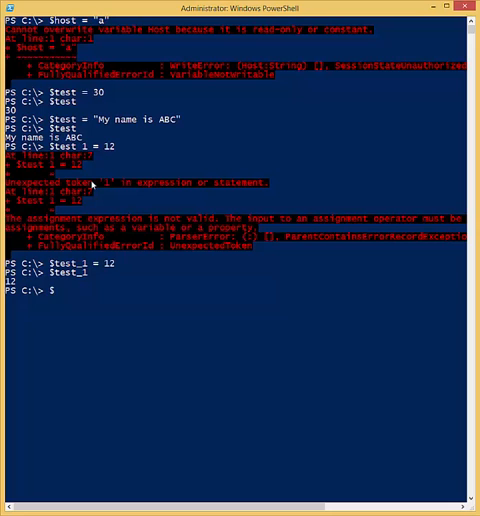
pyautogui.write('[')
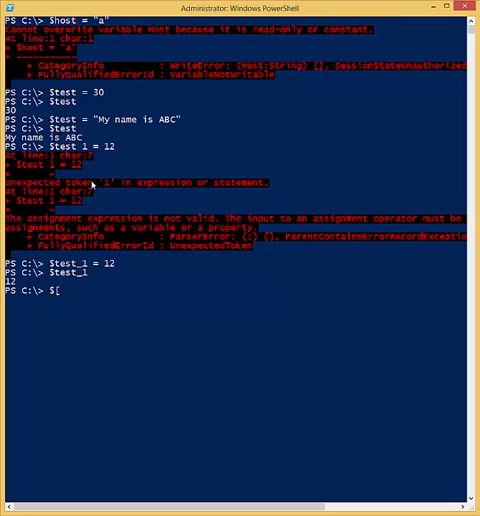
pyautogui.write('test')
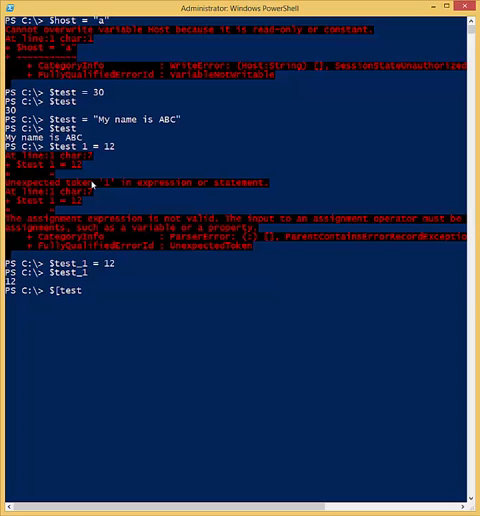
pyautogui.write('1] = 12')
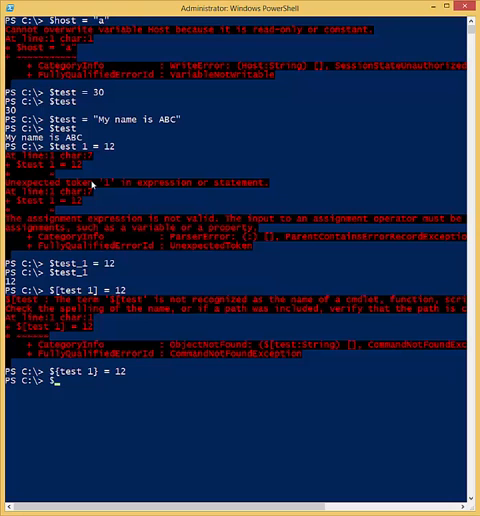
pyautogui.write('${test 1')
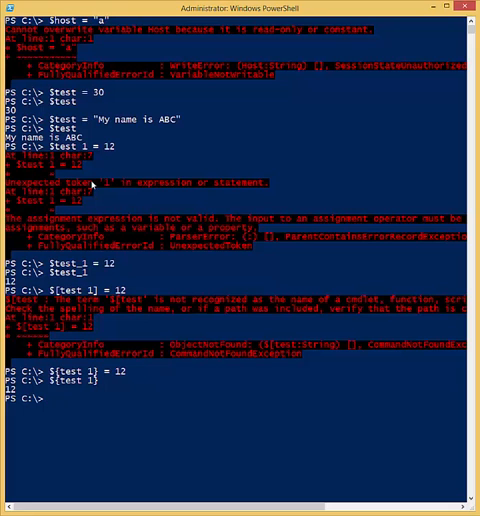
pyautogui.write('${test 1}')
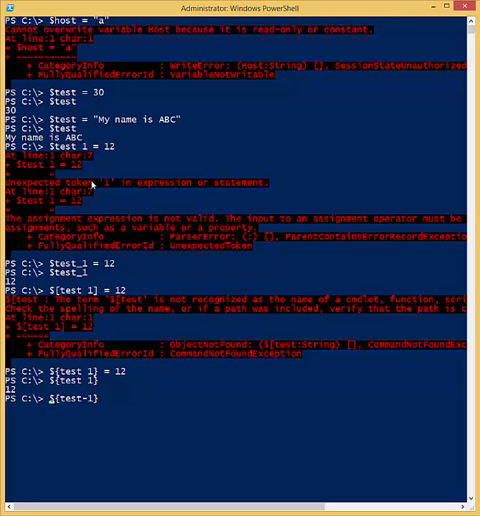
pyautogui.write('test-')
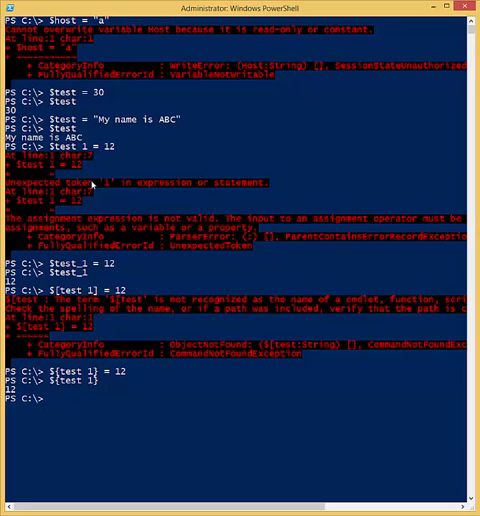
pyautogui.write('$a = 1')
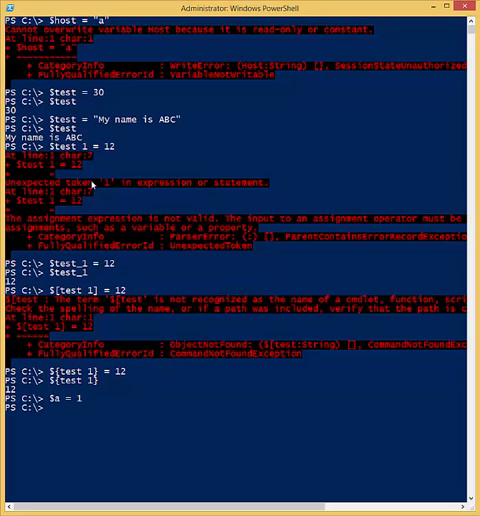
# Set $a = 1 and $b = 2, print $a+$b, $a-$b, $a/$b, and assign $c = $a+$b.
pyautogui.write('$b = 2')
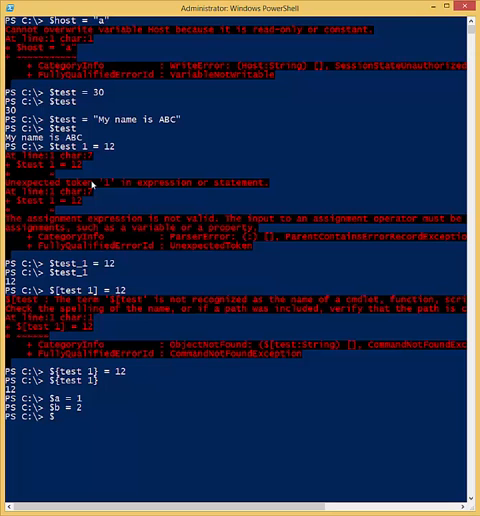
pyautogui.write('a+')
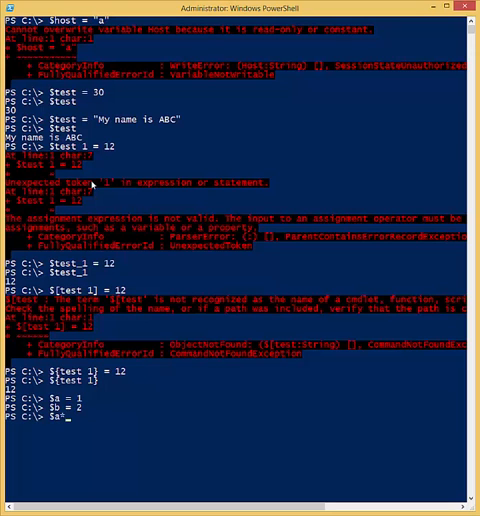
pyautogui.write('$b')
pyautogui.write('$a-$b')
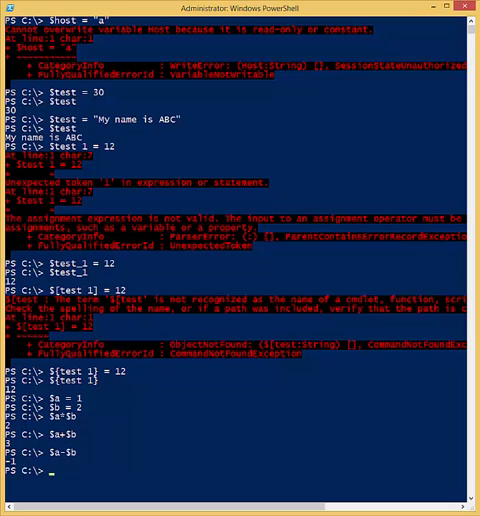
pyautogui.moveTo(356, 458)
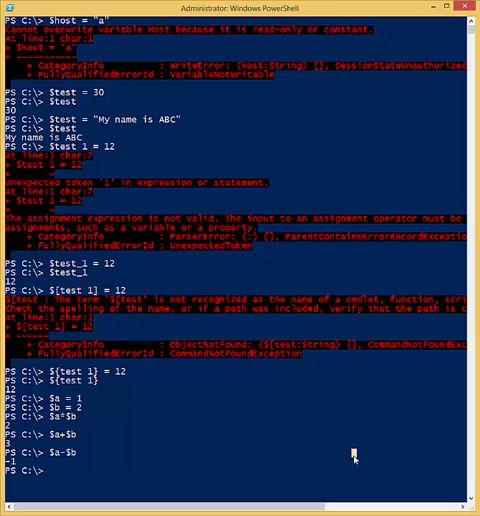
pyautogui.write('$a/$b')
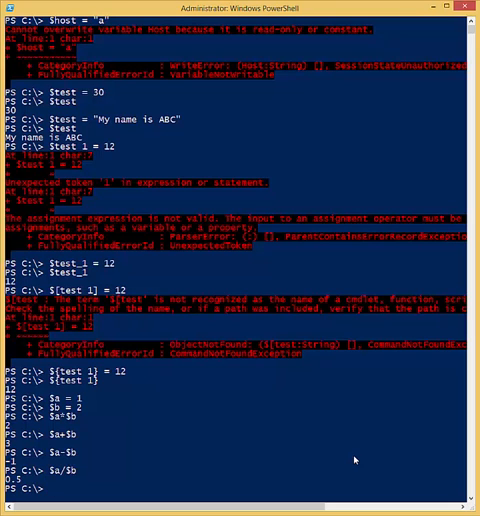
pyautogui.write('$a+$b')
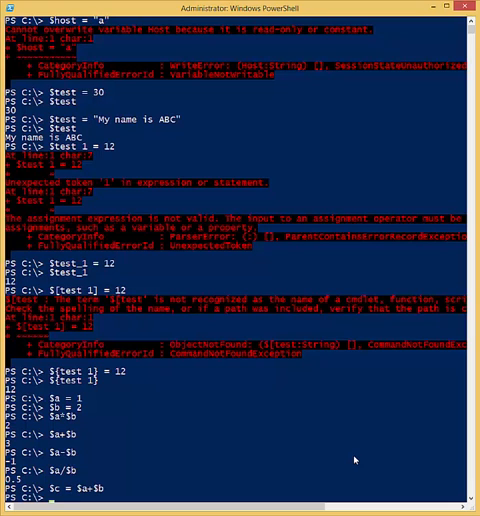
# Print $c, assign $d = $c and display it, then begin an assignment to $e.
pyautogui.scroll(-3)
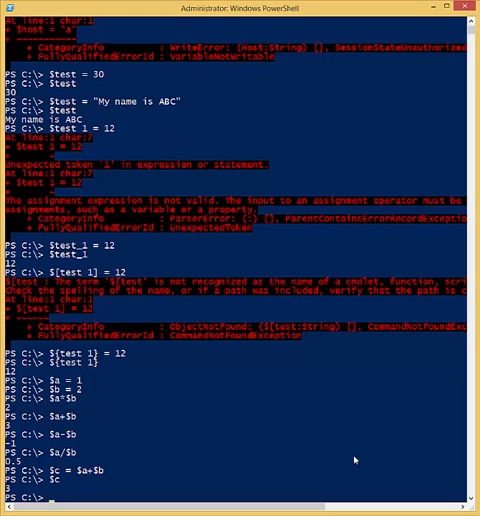
pyautogui.write('$d = $c')
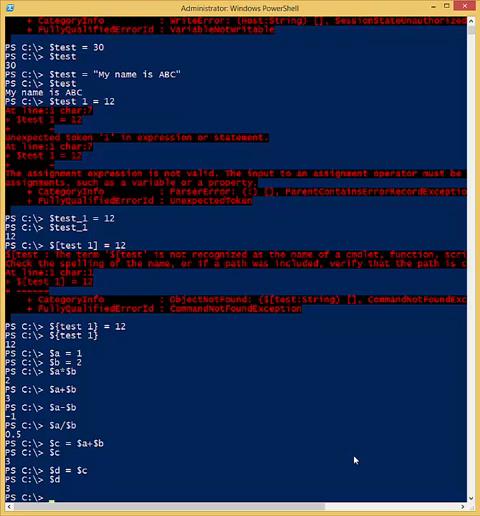
pyautogui.write('$e =')
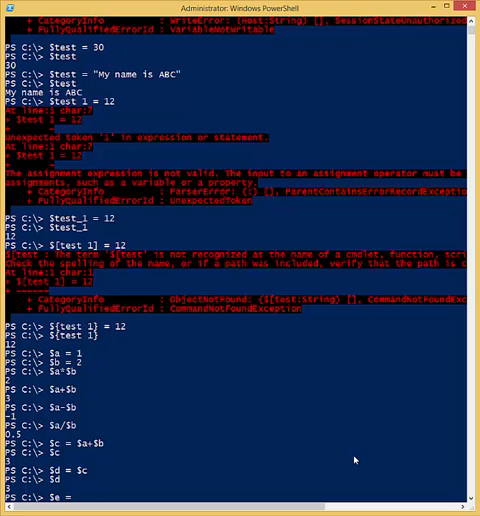
# Declare [string]$e = "HELLO", reassign it to 1, redeclare it, and print $e.
pyautogui.write('[')
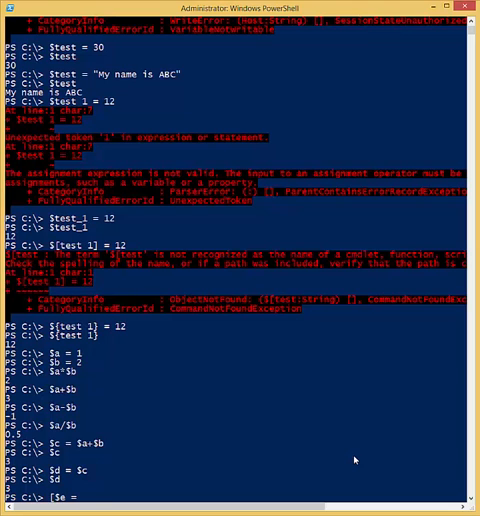
pyautogui.write('string]')
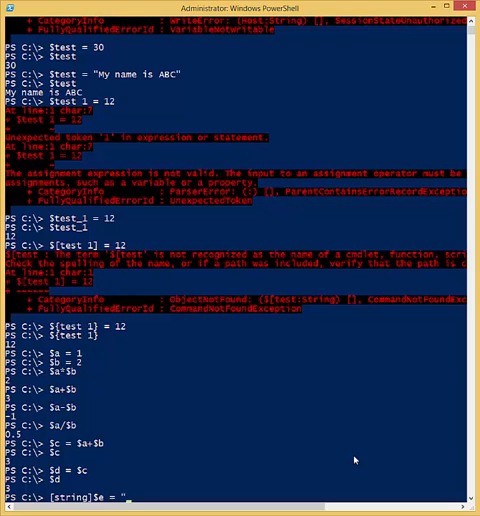
pyautogui.write('HL')
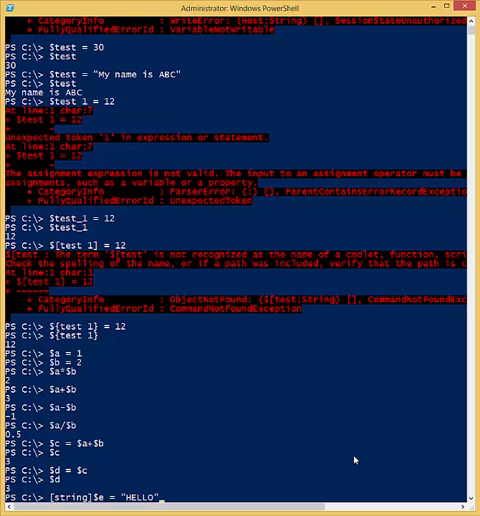
pyautogui.scroll(-3)
pyautogui.write('$e =')
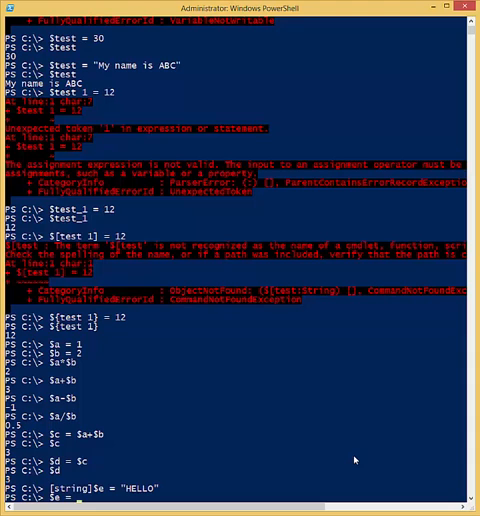
pyautogui.scroll(-3)
pyautogui.write(' 1')
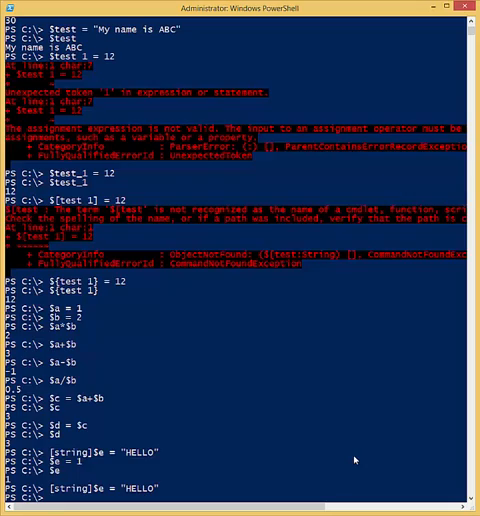
# Store Get-Service output in $a and display the list of Running/Stopped services.
pyautogui.write('get-service')
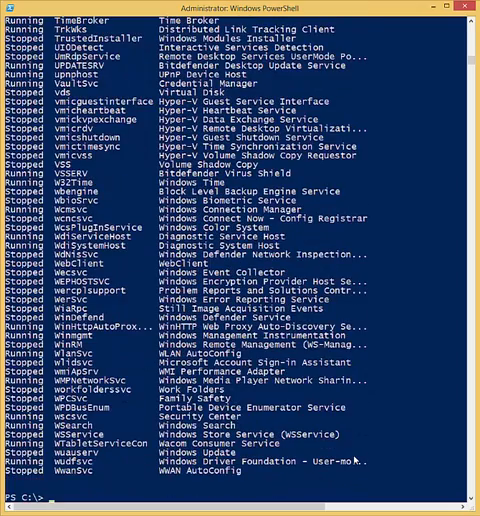
pyautogui.write('$a')
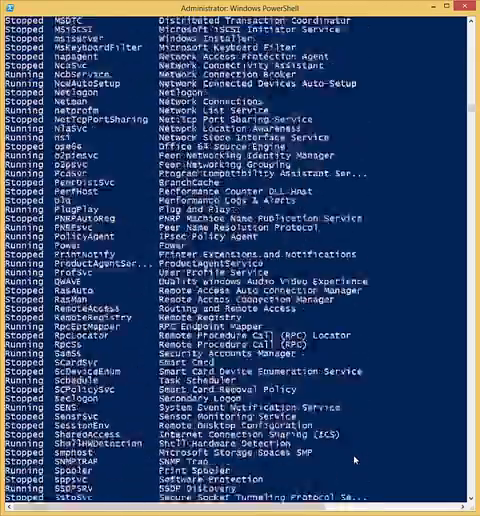
pyautogui.scroll(-3)
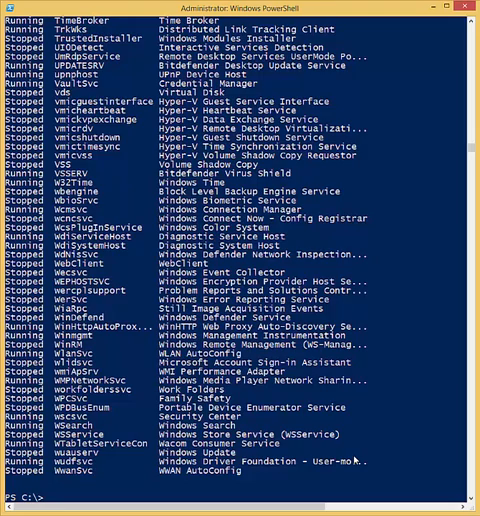